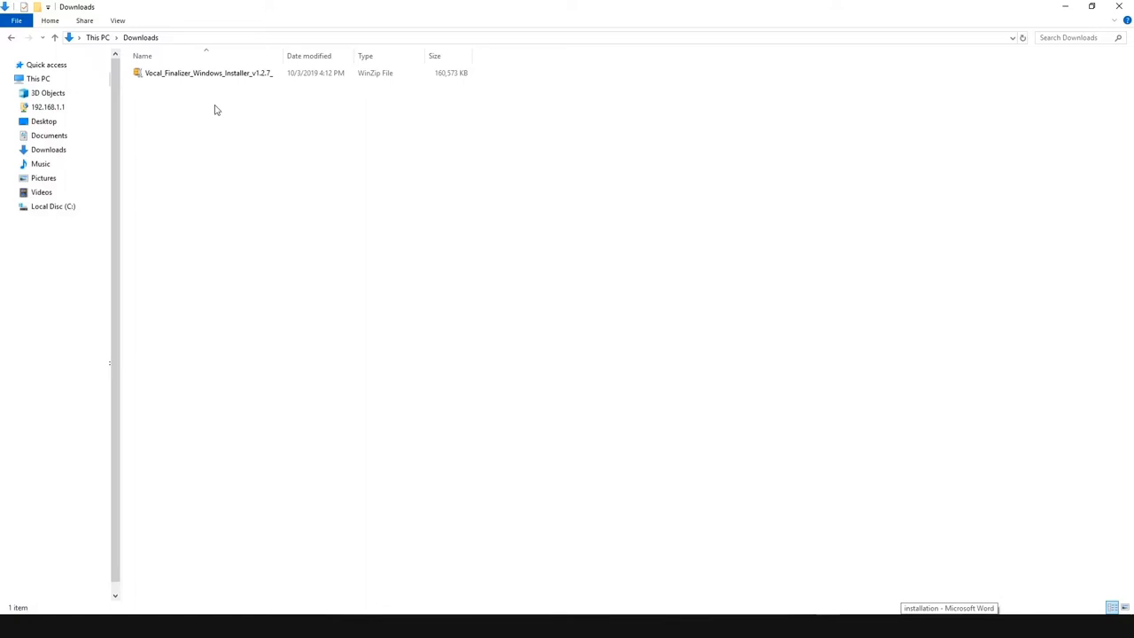
Step: Unzip the Vocal Finalizer installer archive into its own folder with WinZip and enter it
right_click(209, 72)
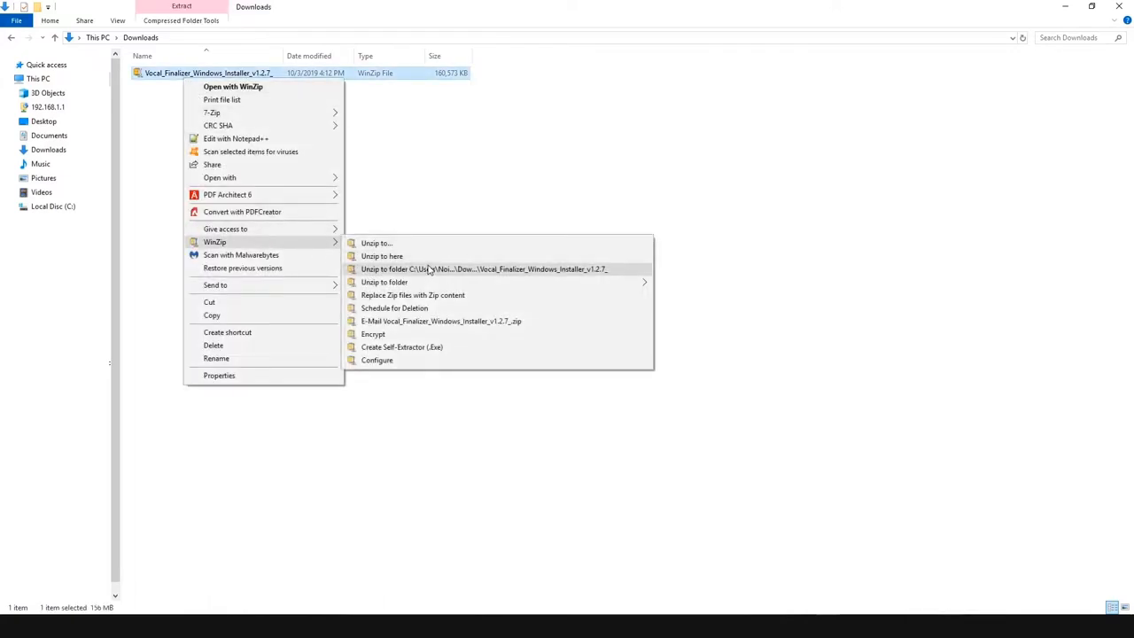
click(482, 269)
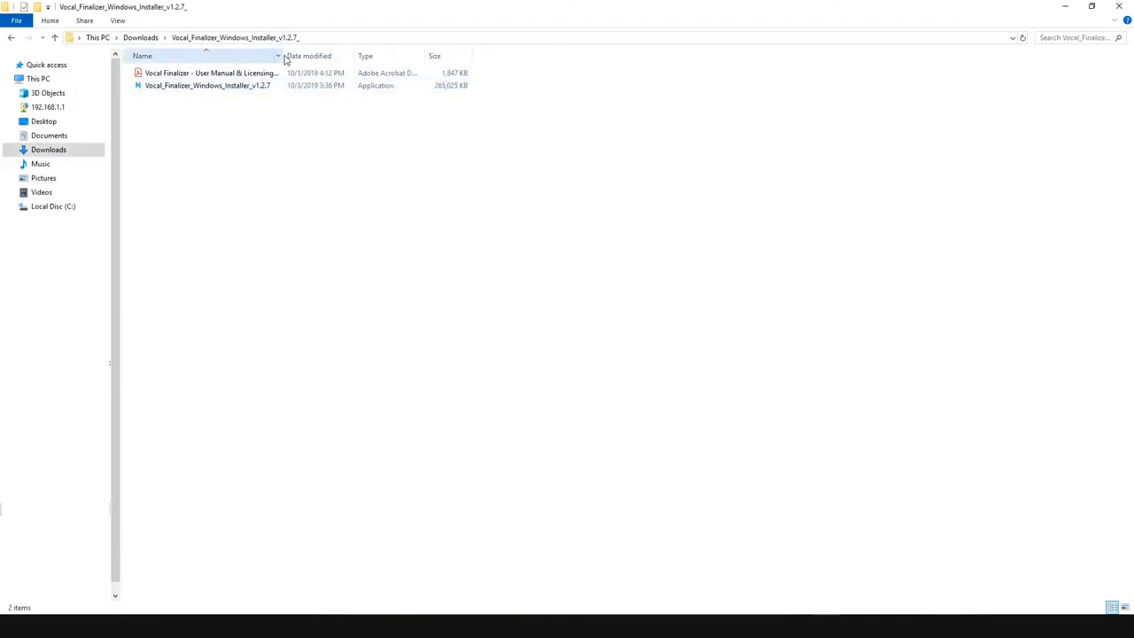
click(211, 72)
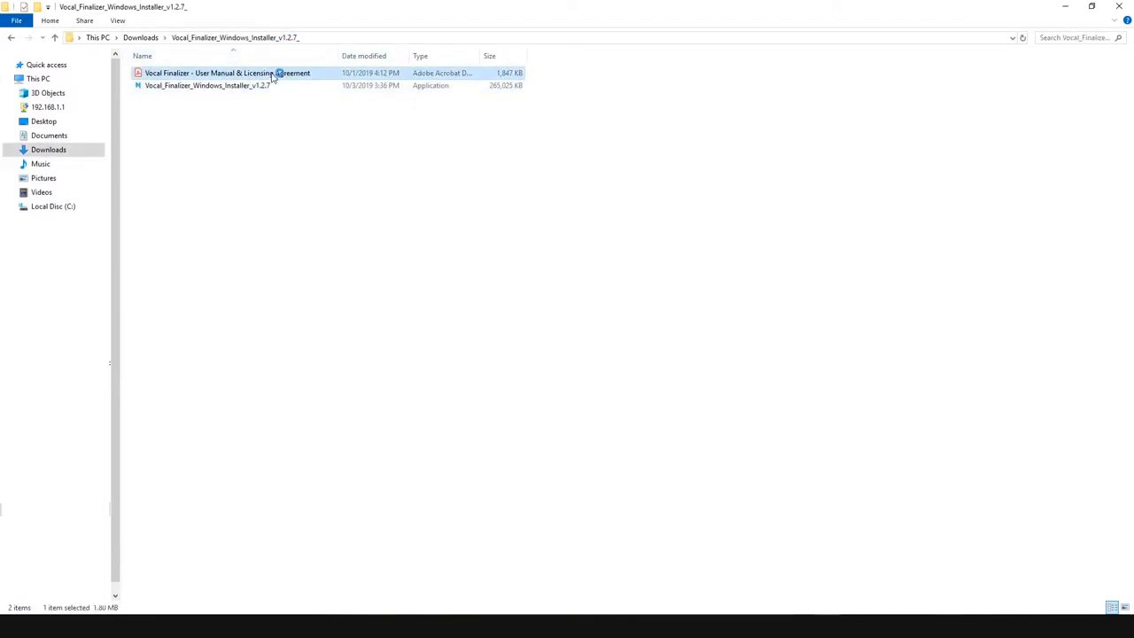
Step: Skim the user manual PDF zoomed out, scrolling down to the section 3.1 demo mode notice
double_click(227, 72)
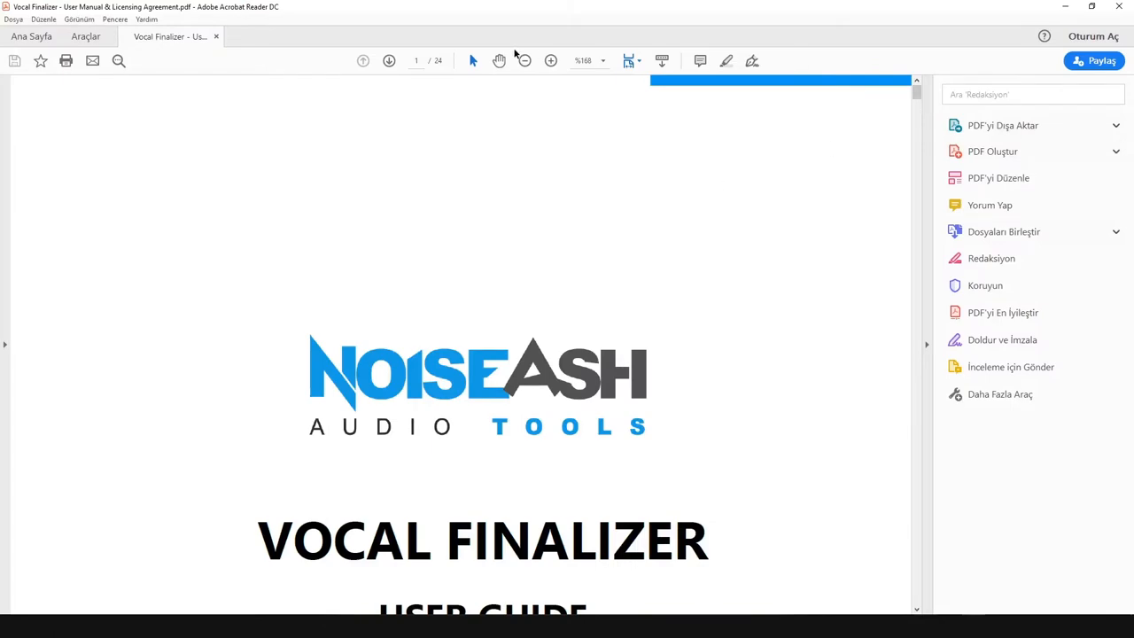
click(524, 60)
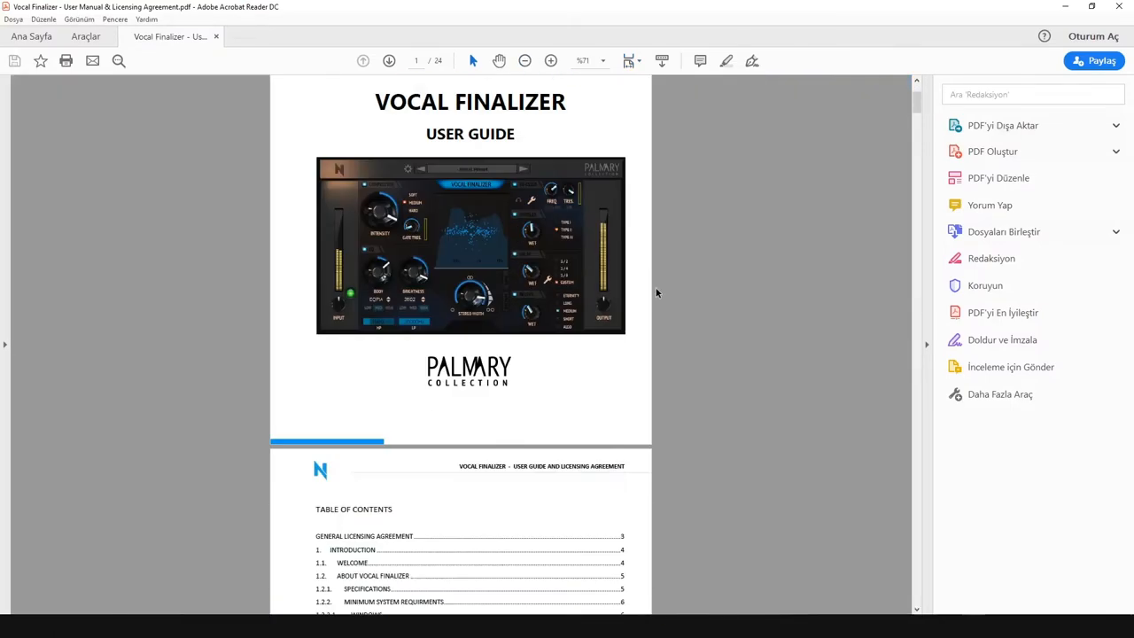
scroll(down, 3)
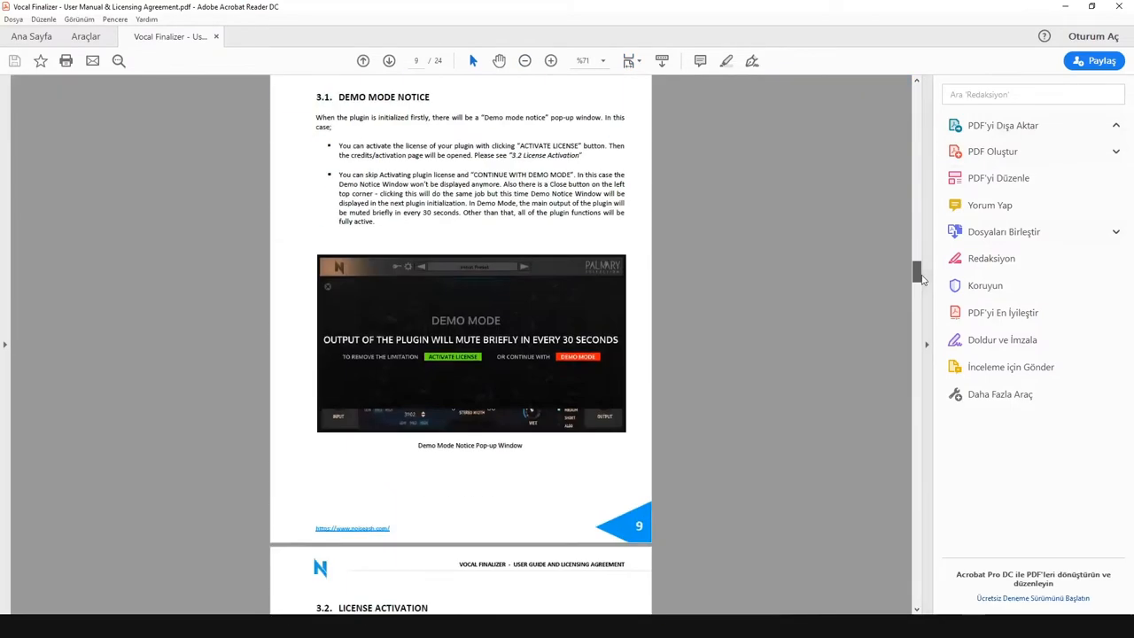
scroll(down, 3)
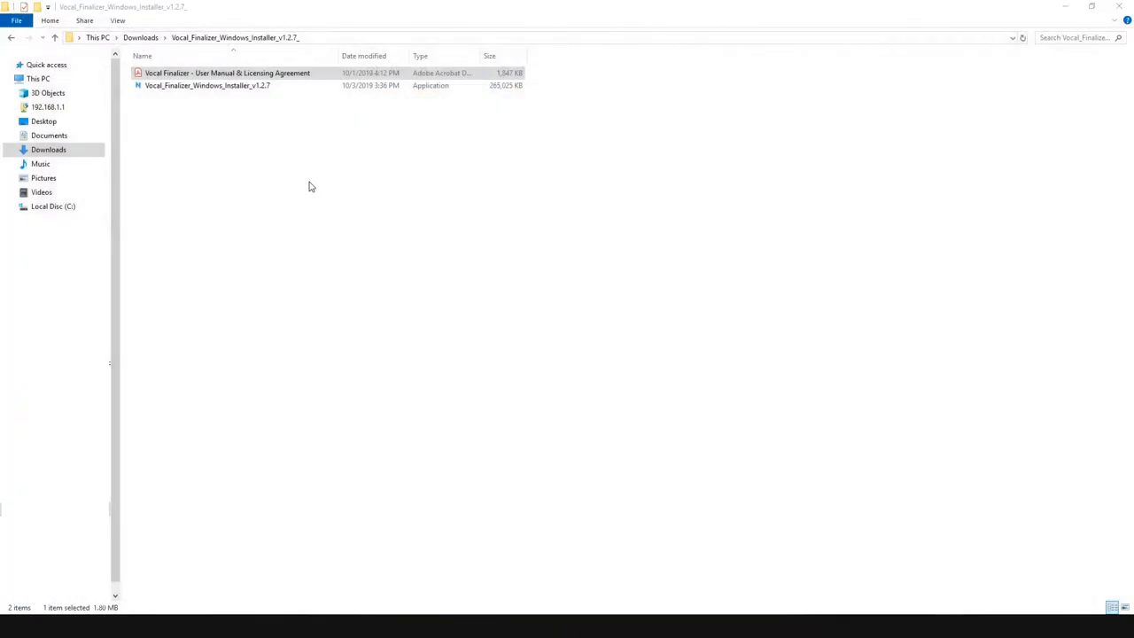
Step: Launch Vocal_Finalizer_Windows_Installer_v1.2.7 and confirm the setup prompt with Yes
click(207, 85)
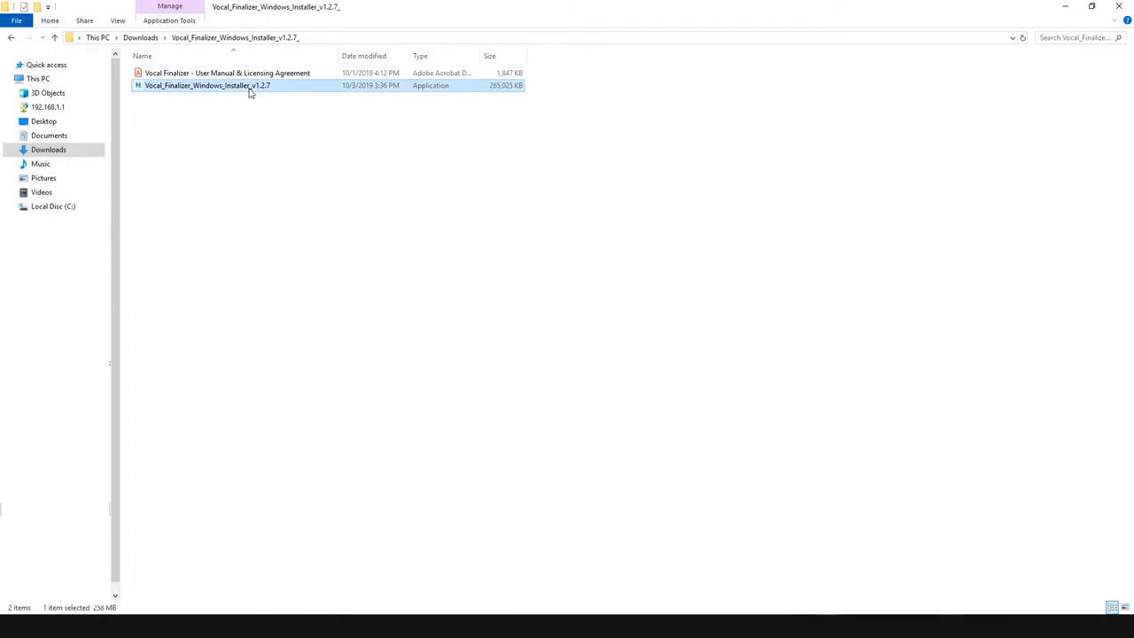
double_click(208, 85)
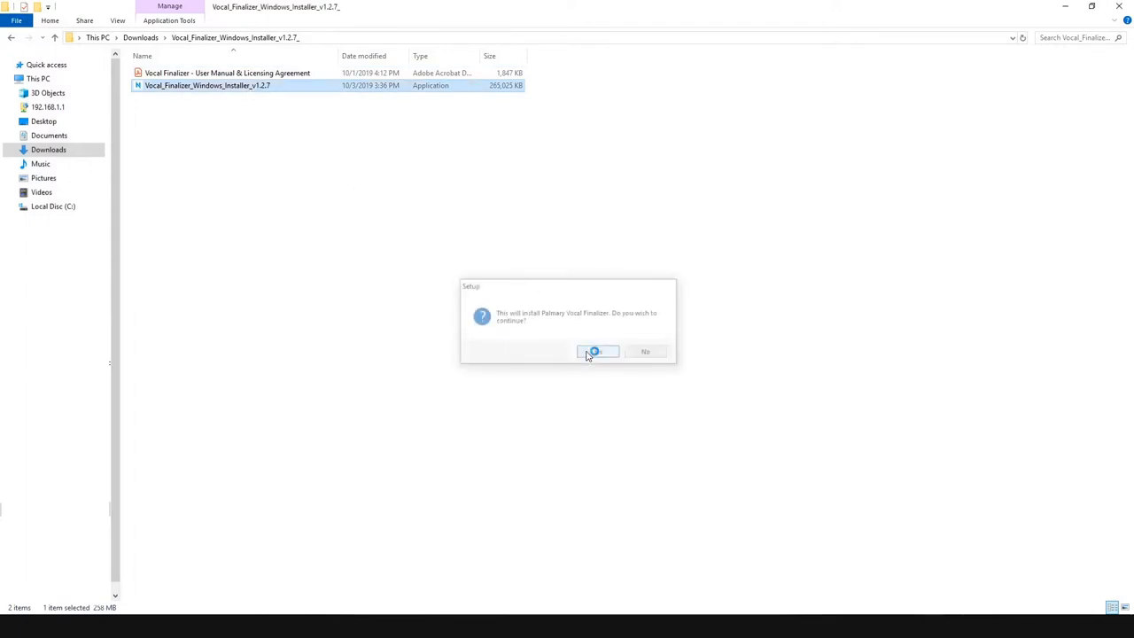
click(596, 351)
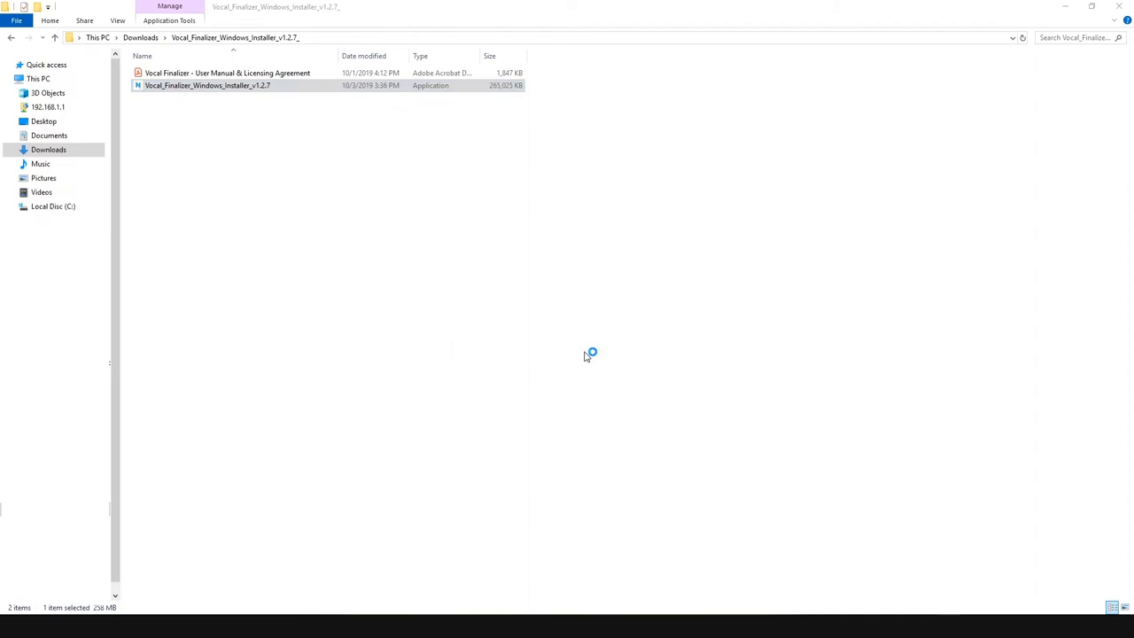
double_click(207, 85)
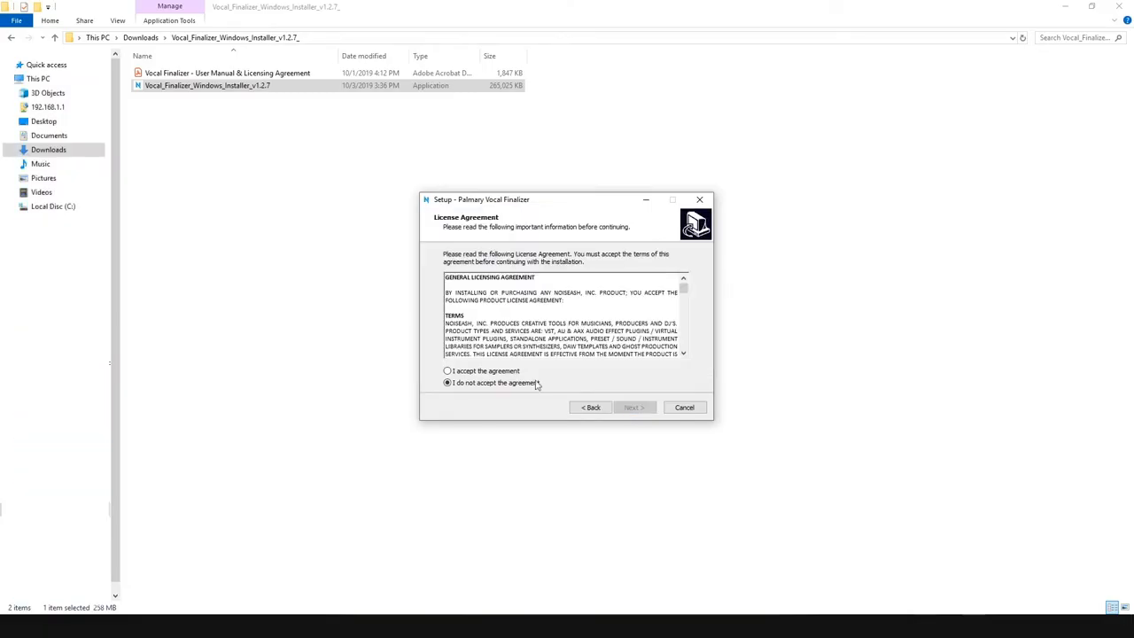
Step: Accept the license and browse the 32-bit VST folder to C:\Program Files (x86)\VstPlugins
click(632, 406)
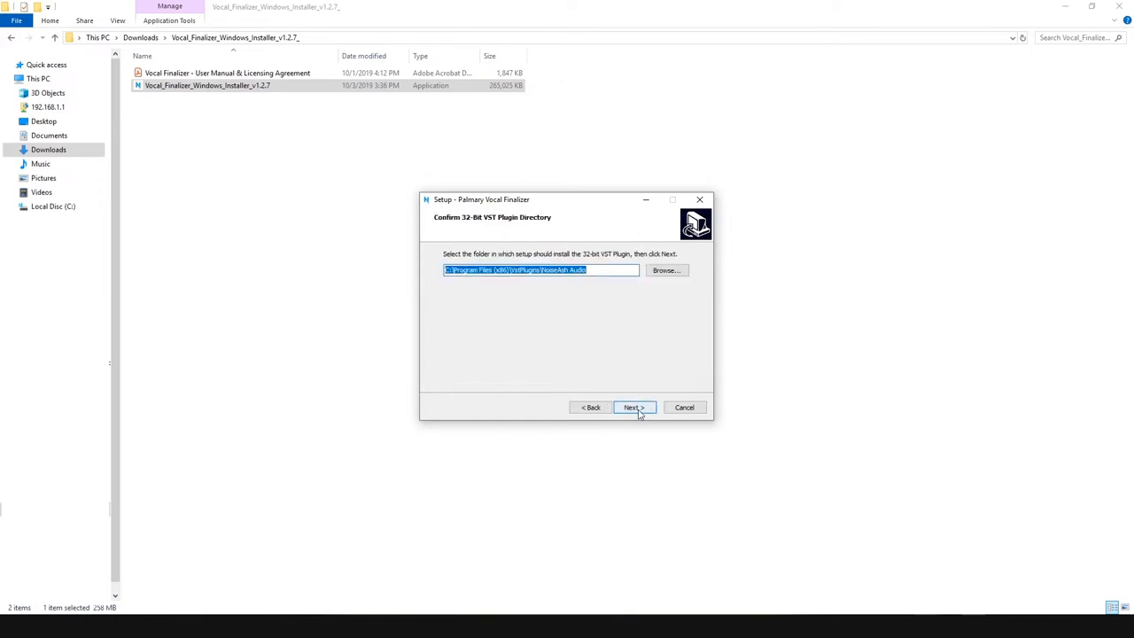
mouse_move(667, 270)
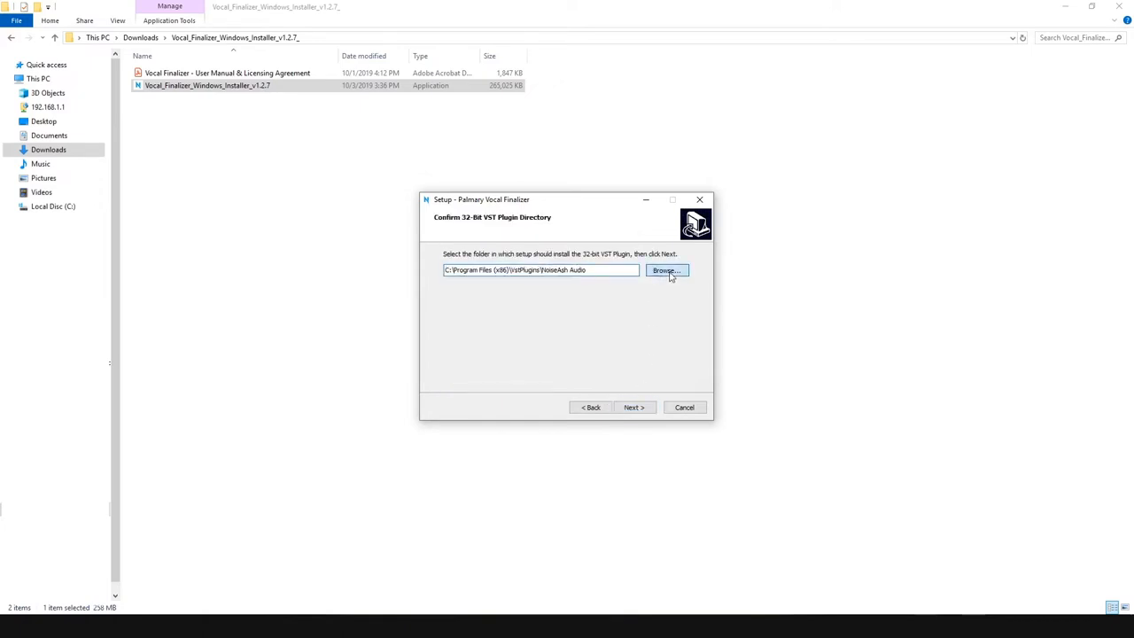
click(667, 270)
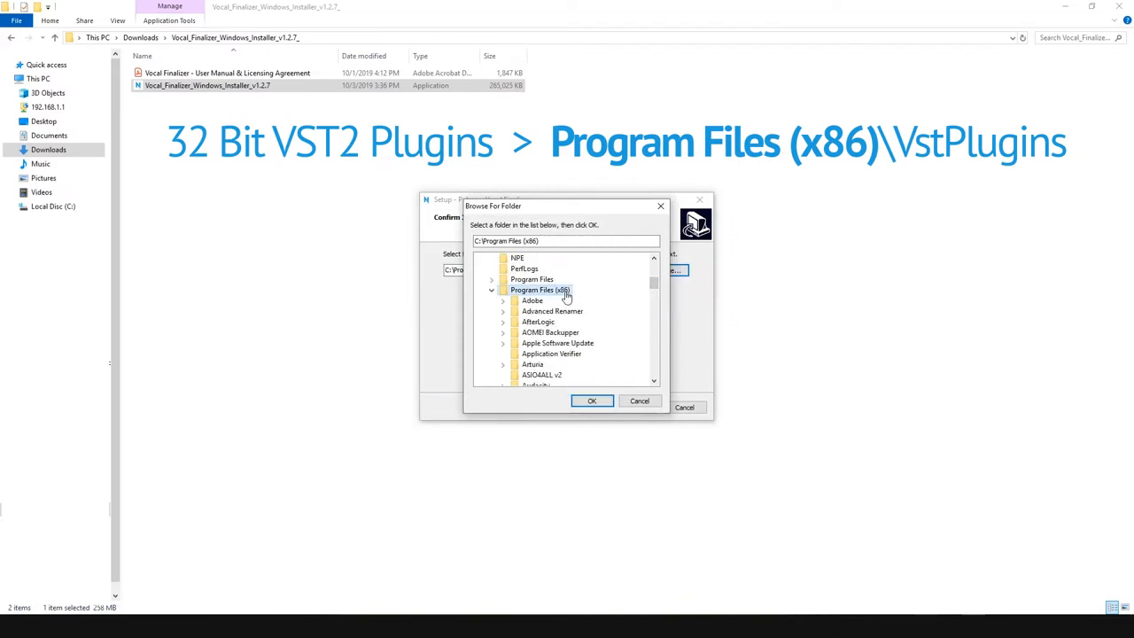
scroll(down, 3)
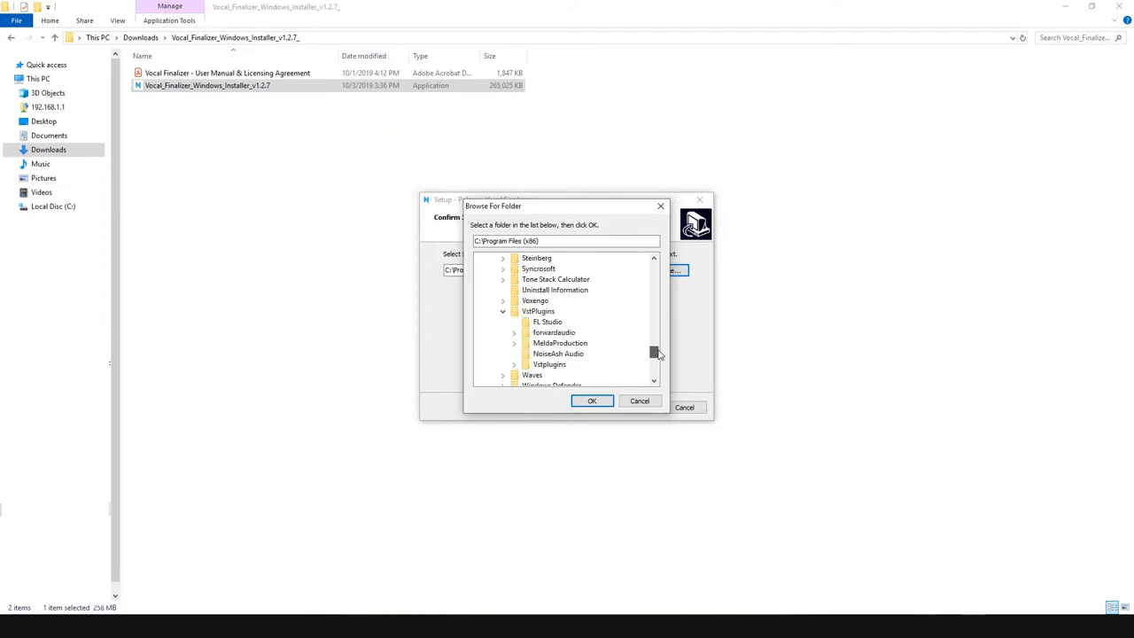
click(592, 400)
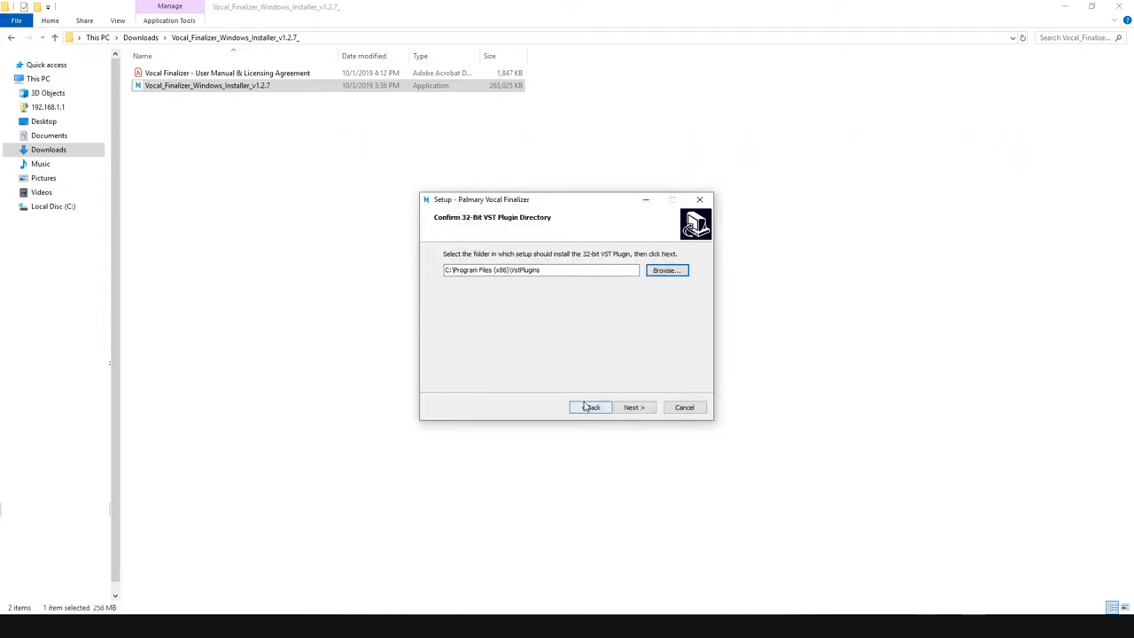
click(635, 406)
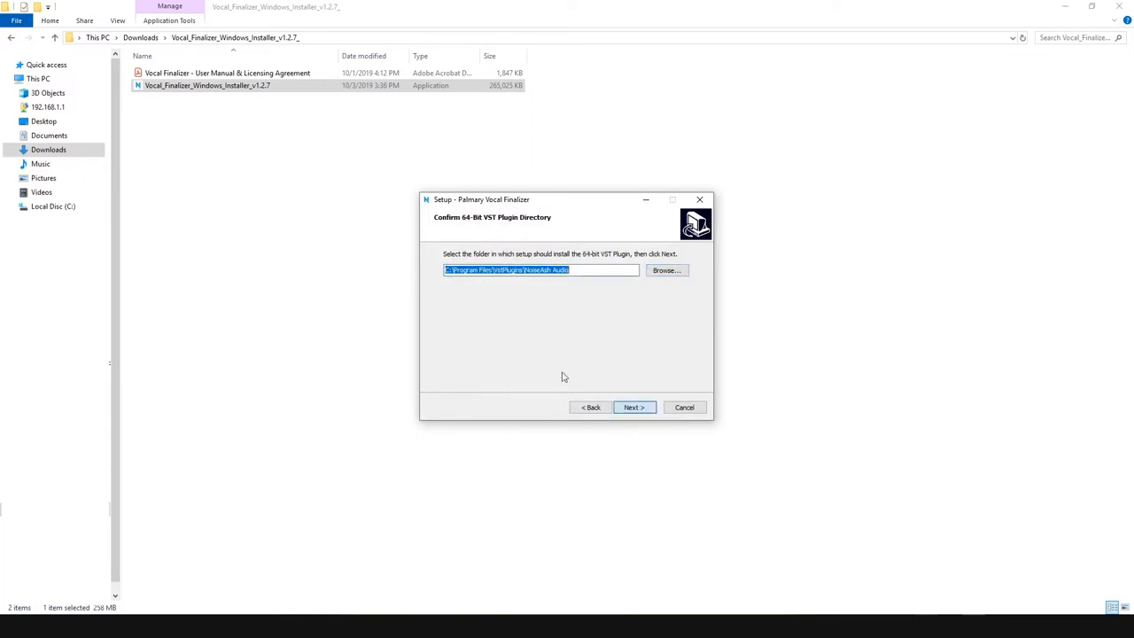
Step: Browse the 64-bit VST folder to C:\Program Files\VSTPlugins and continue to components
click(667, 270)
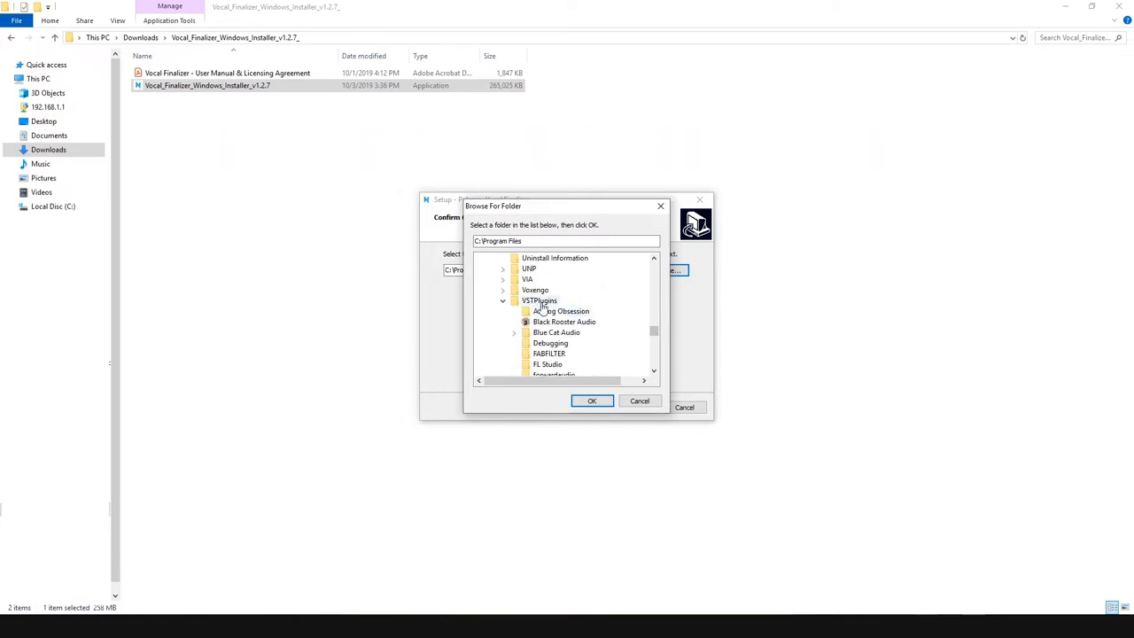
click(592, 401)
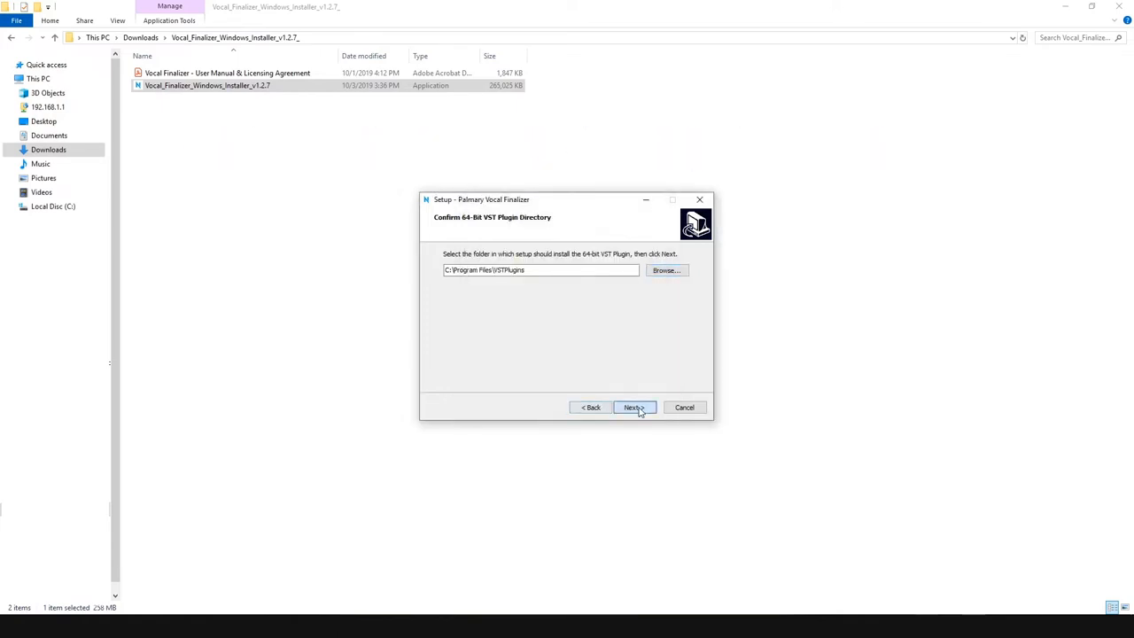
click(632, 406)
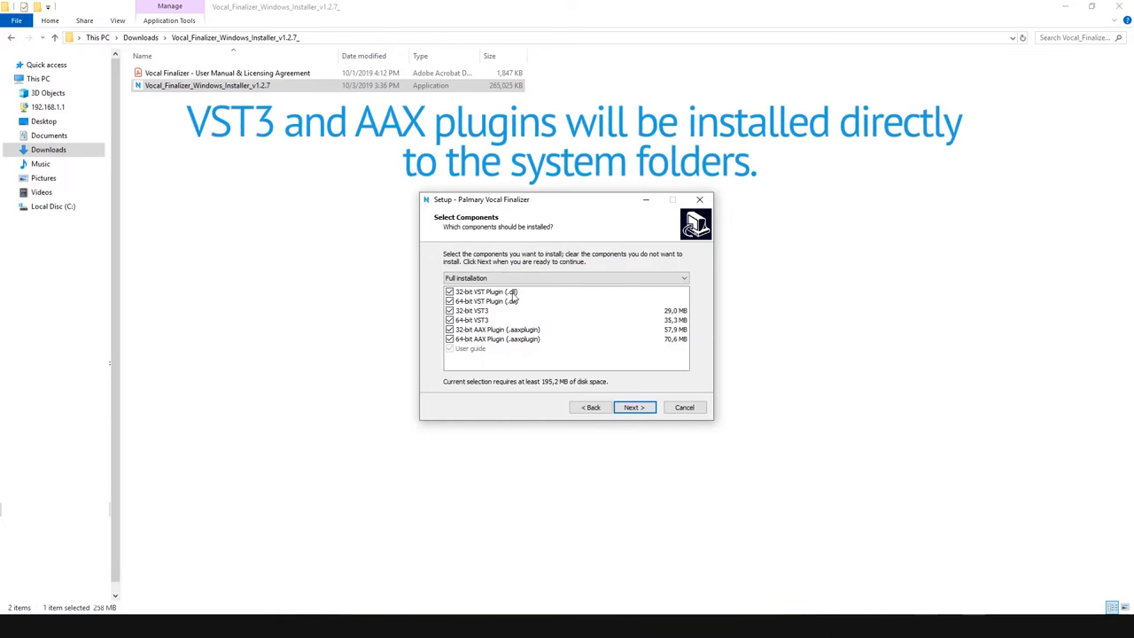
Step: Install all components with the default Start Menu folder and finish the wizard
click(485, 291)
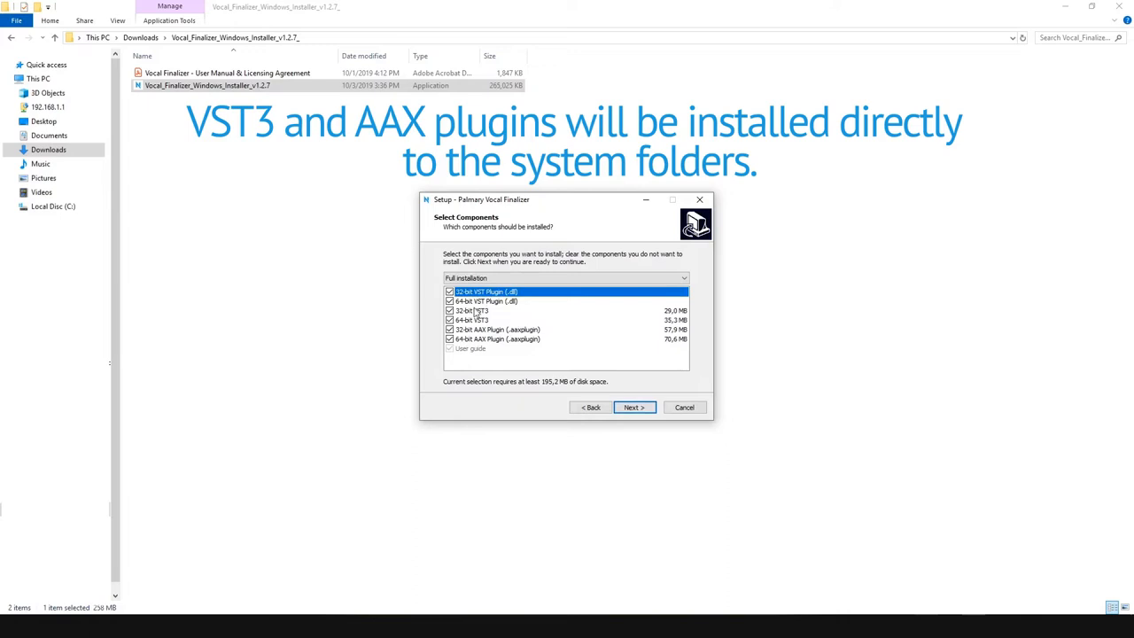
mouse_move(524, 344)
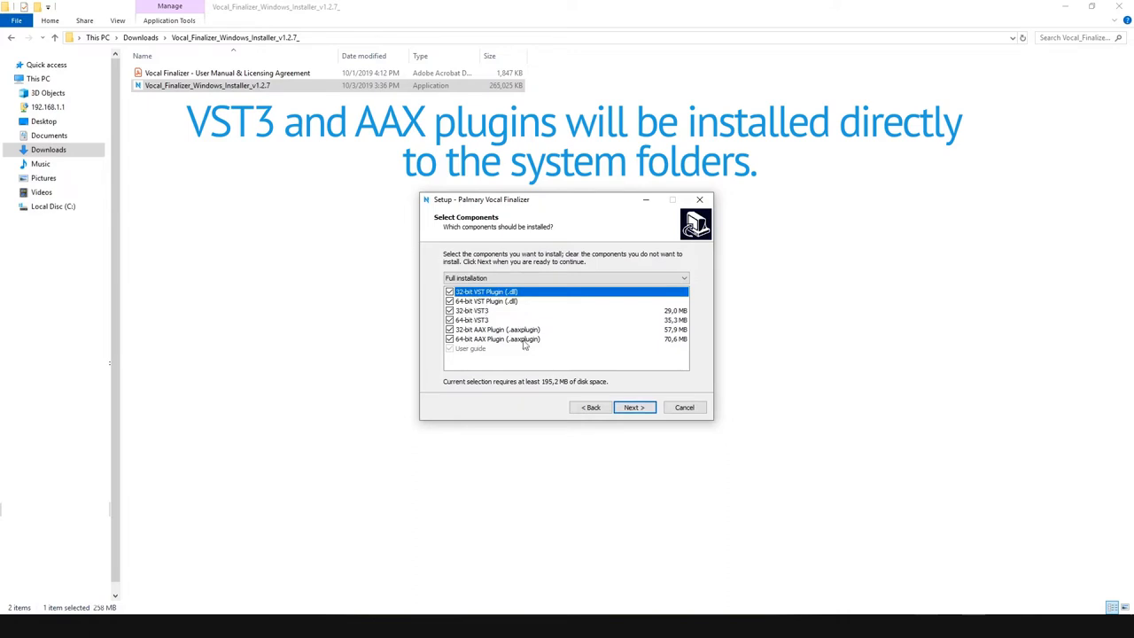
click(634, 406)
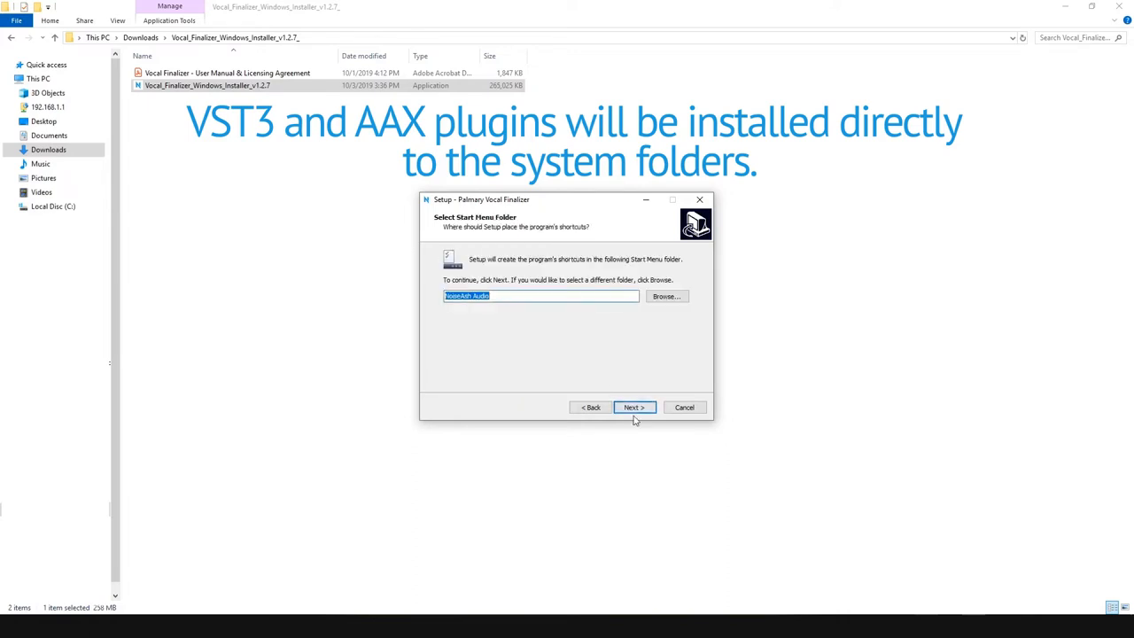
click(634, 406)
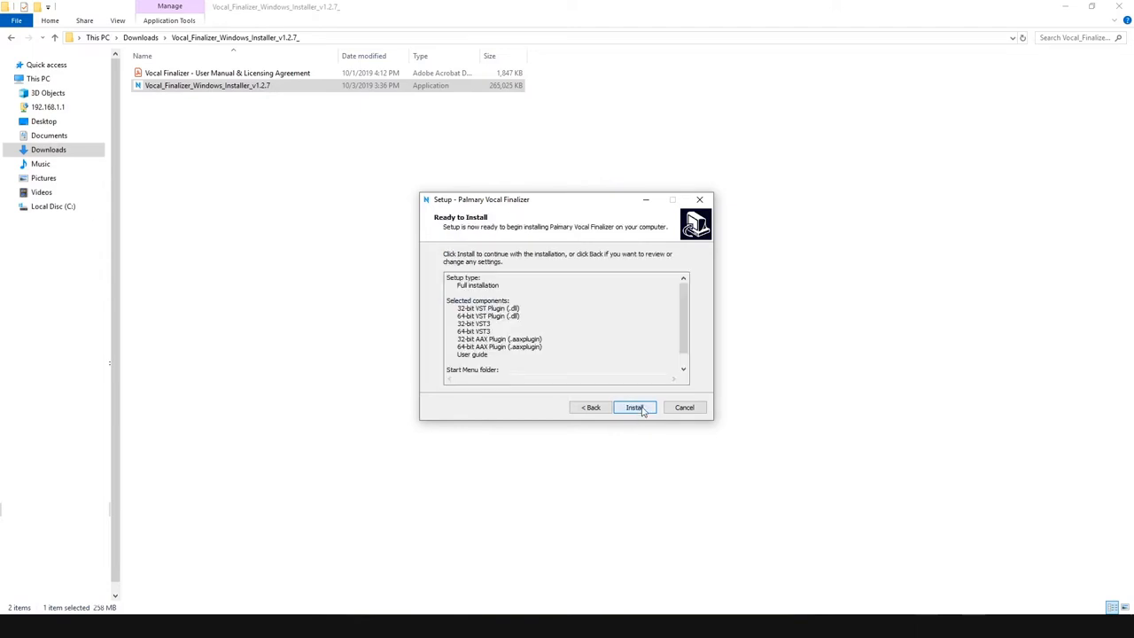
click(635, 406)
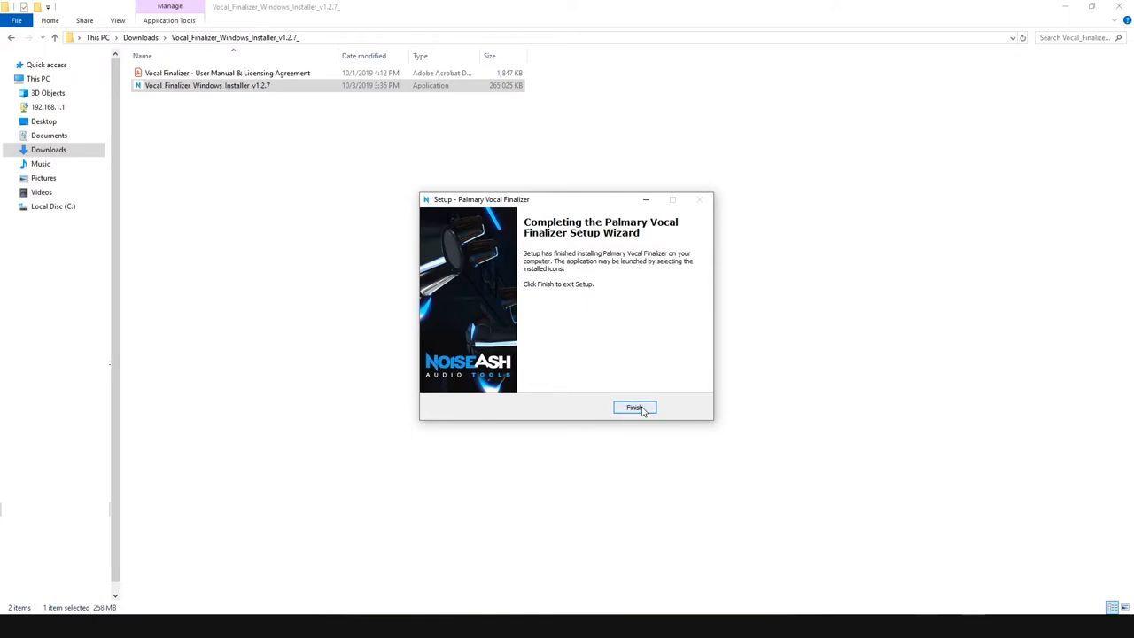
click(634, 408)
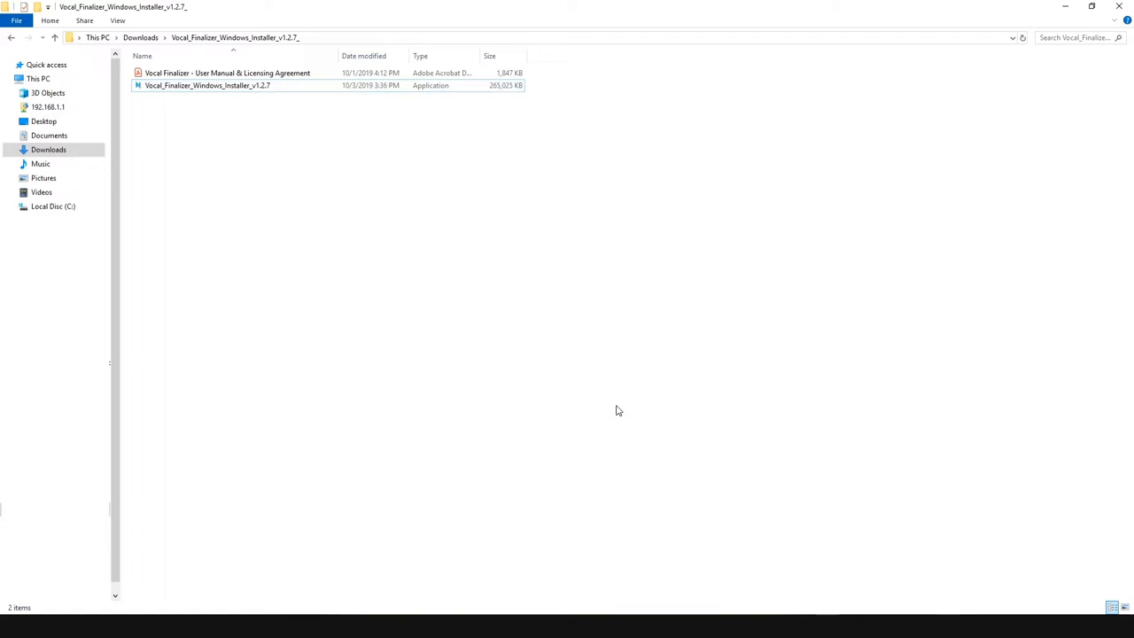
mouse_move(220, 330)
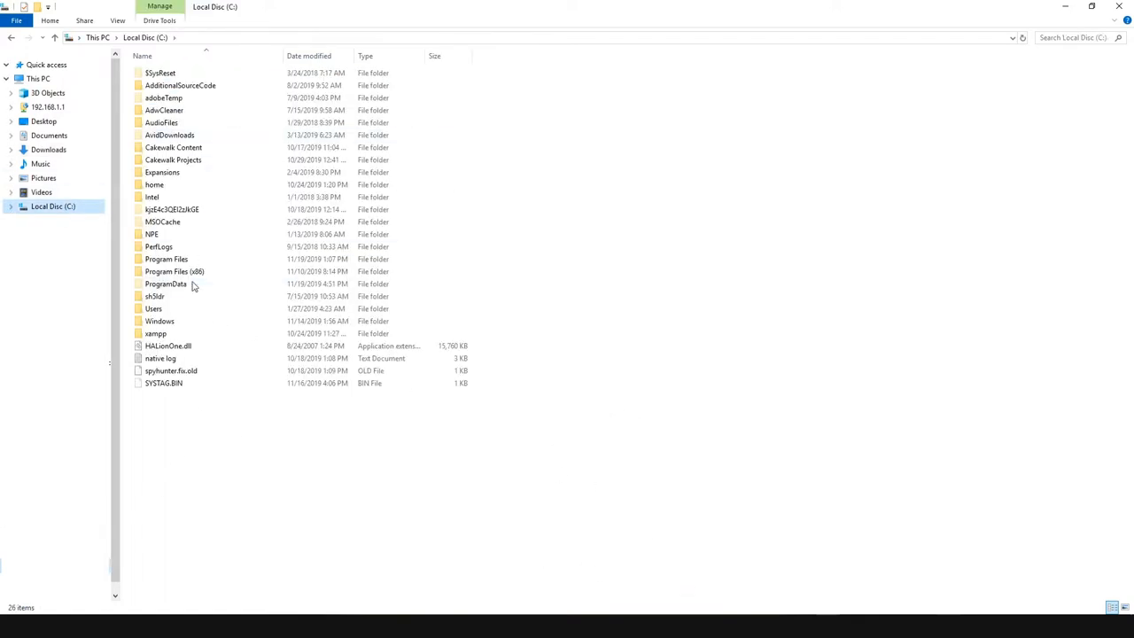
Step: Check Vocal Finalizer x64.dll in Program Files\VSTPlugins\NoiseAsh Audio, then return to Local Disk (C:)
click(188, 259)
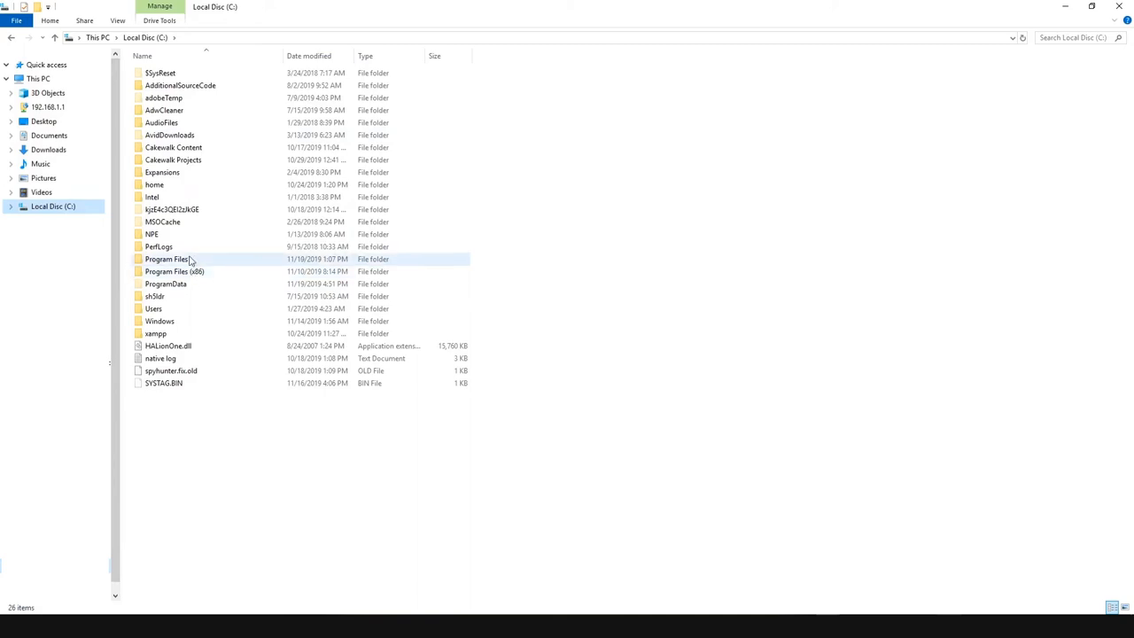
double_click(166, 259)
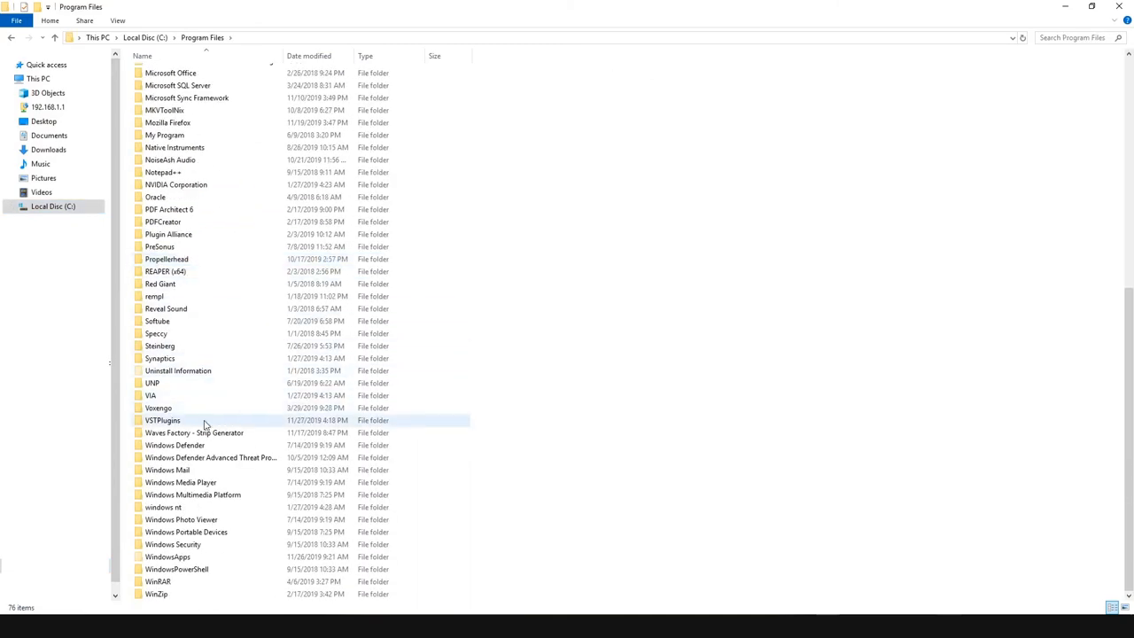
double_click(163, 420)
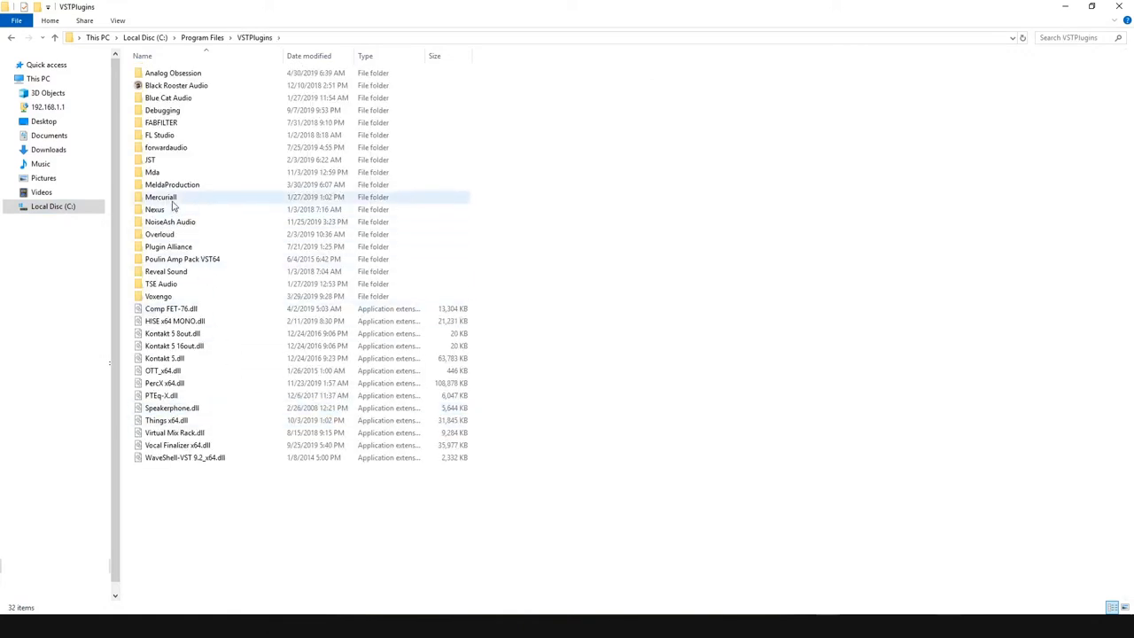
double_click(171, 222)
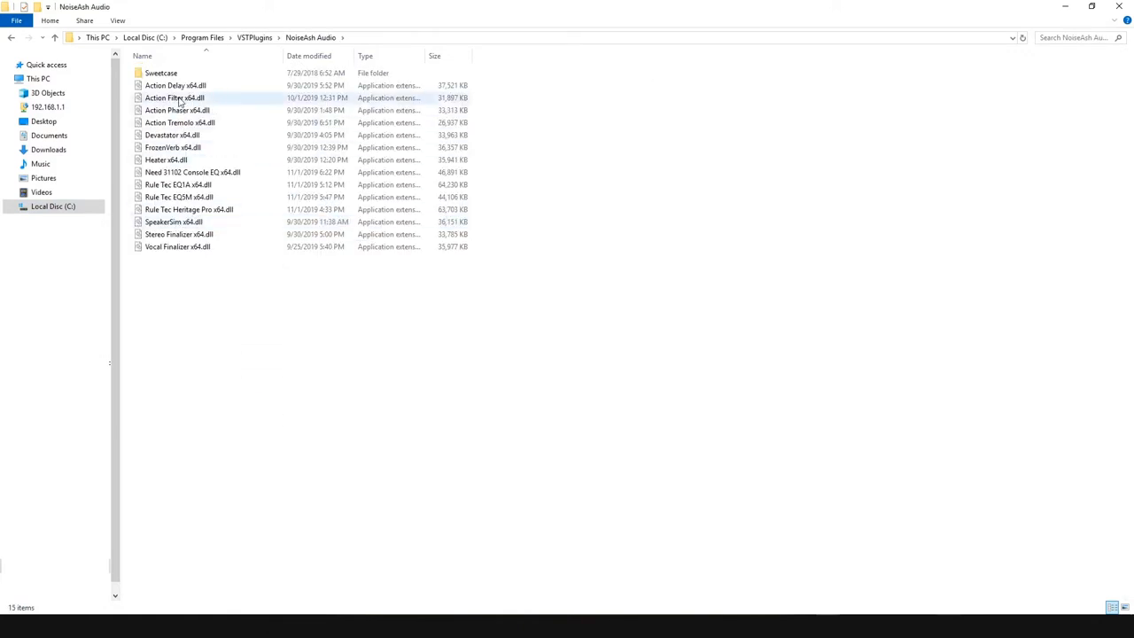
click(177, 246)
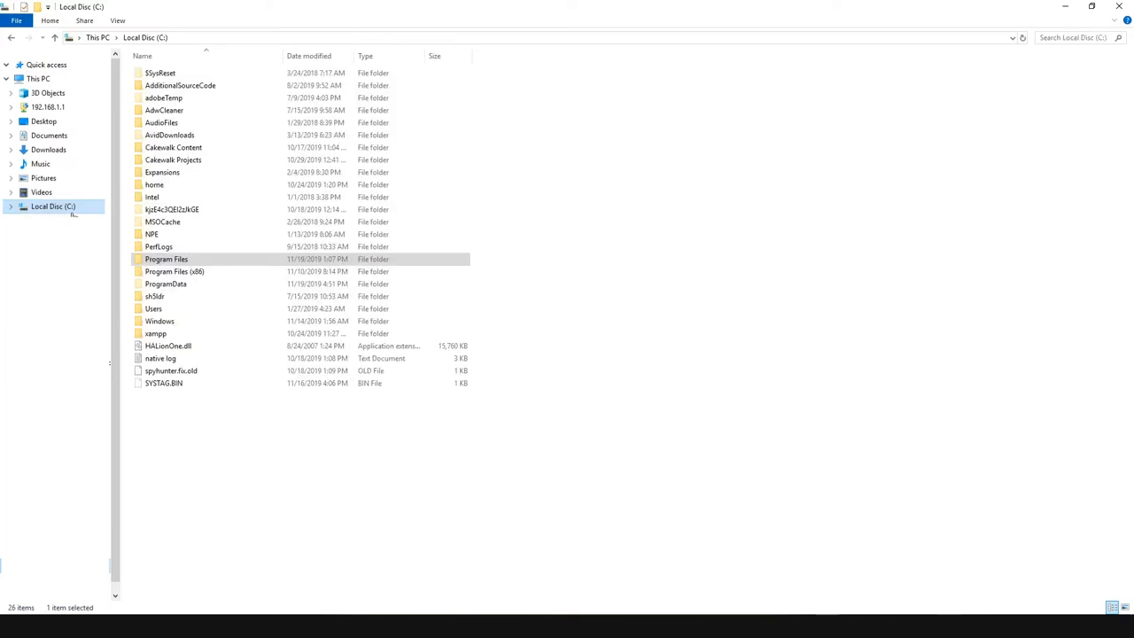
Step: Locate the Vocal Finalizer x64 plug-in in Program Files\Common Files\VST3, then go back up to Common Files
double_click(166, 259)
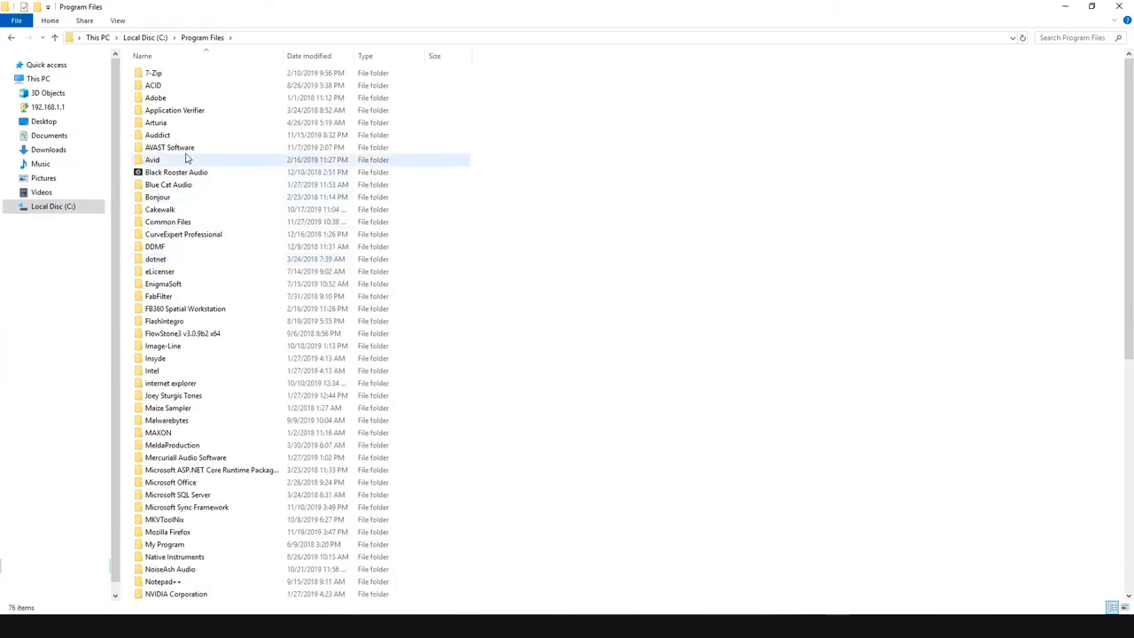
double_click(166, 221)
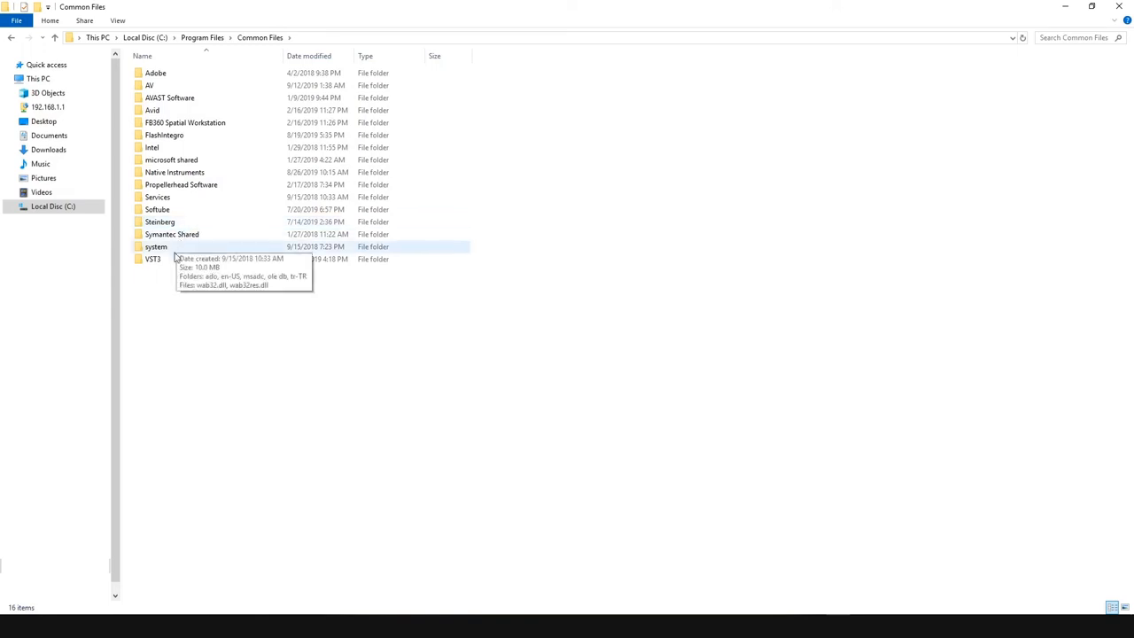
double_click(152, 258)
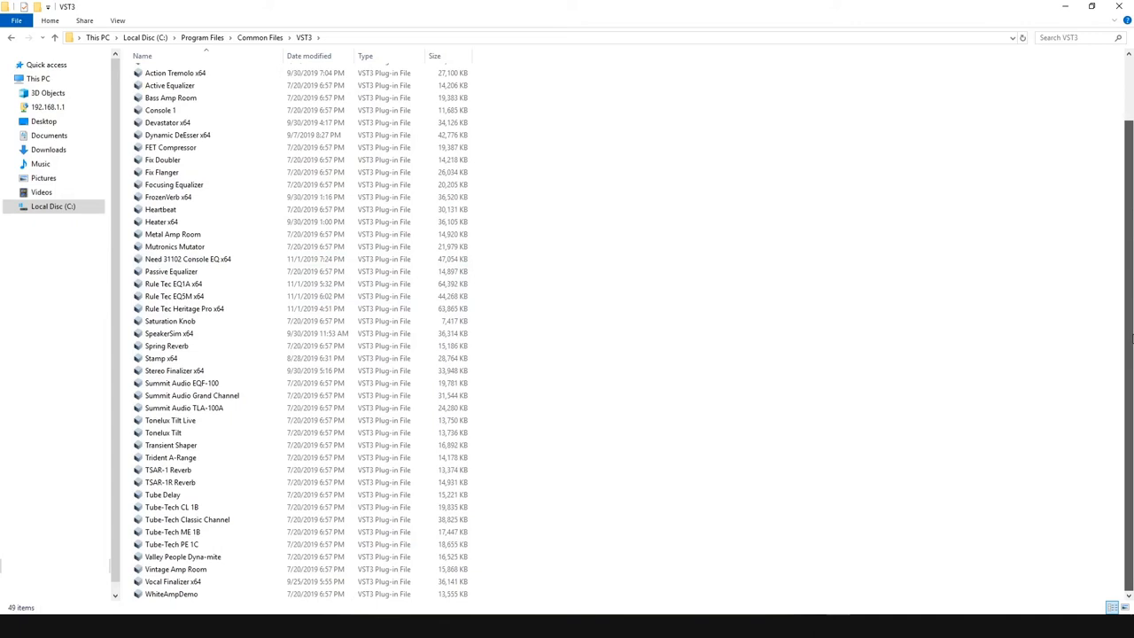
mouse_move(252, 589)
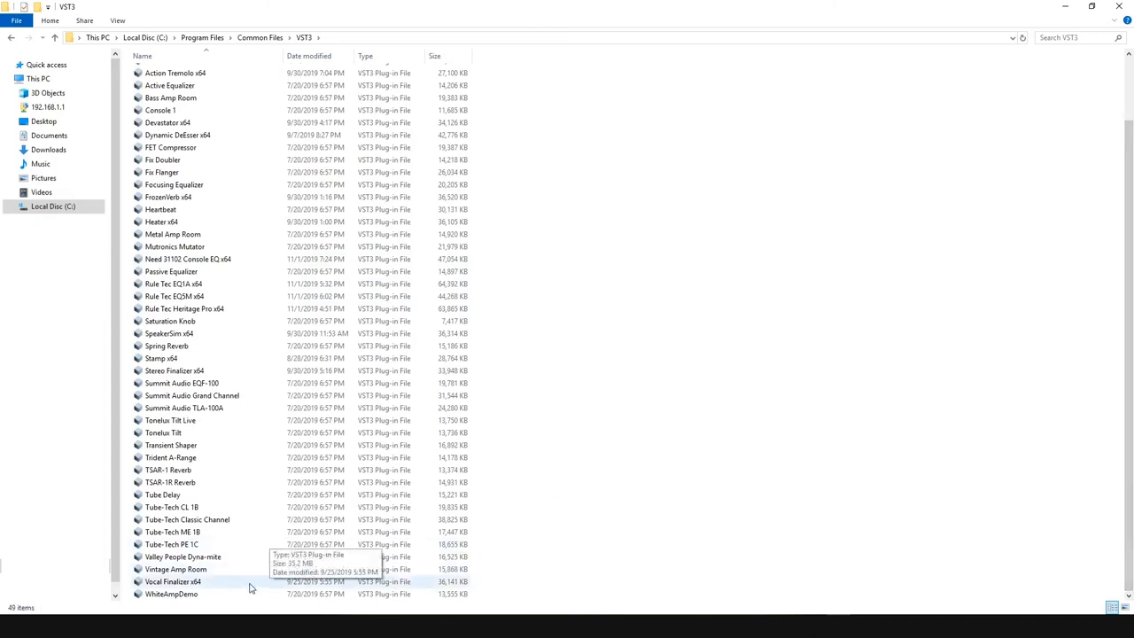
click(173, 582)
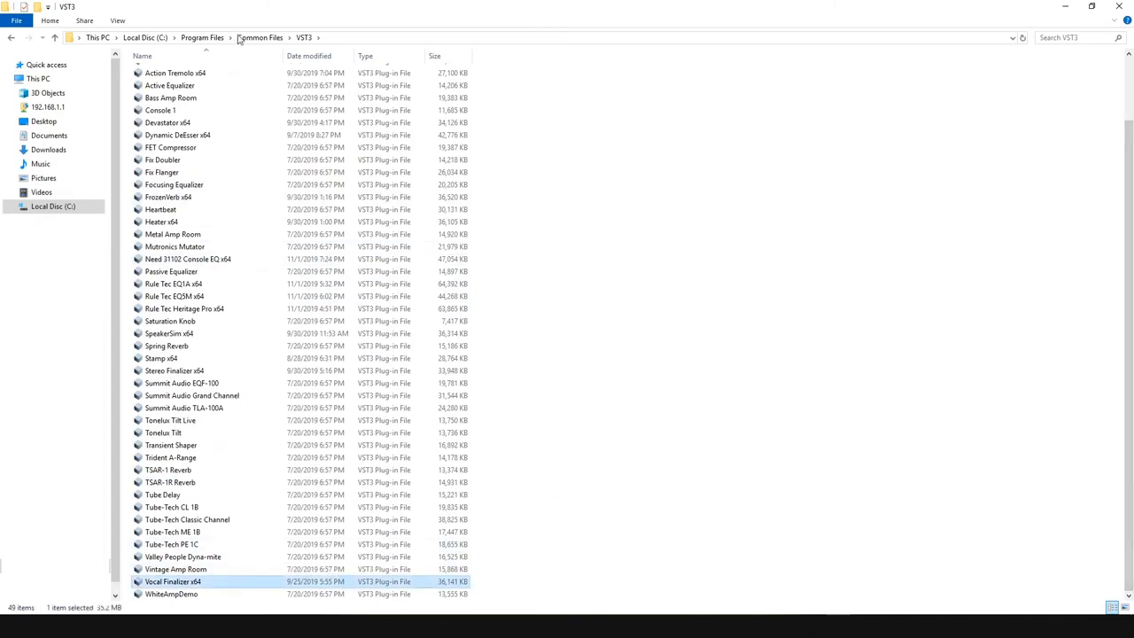
click(259, 37)
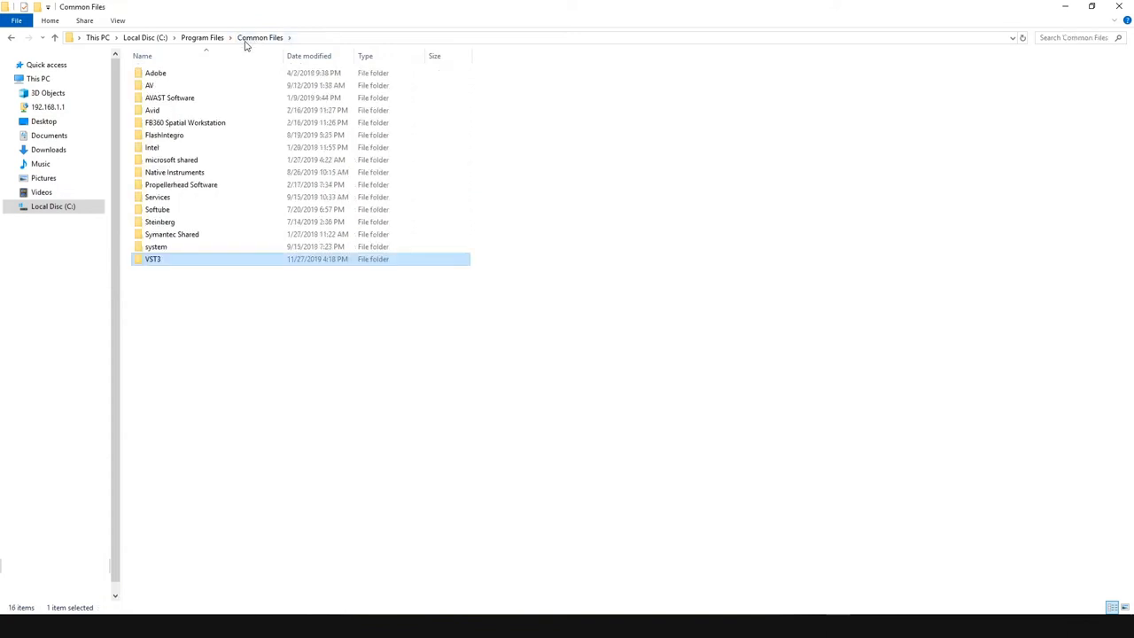
mouse_move(184, 110)
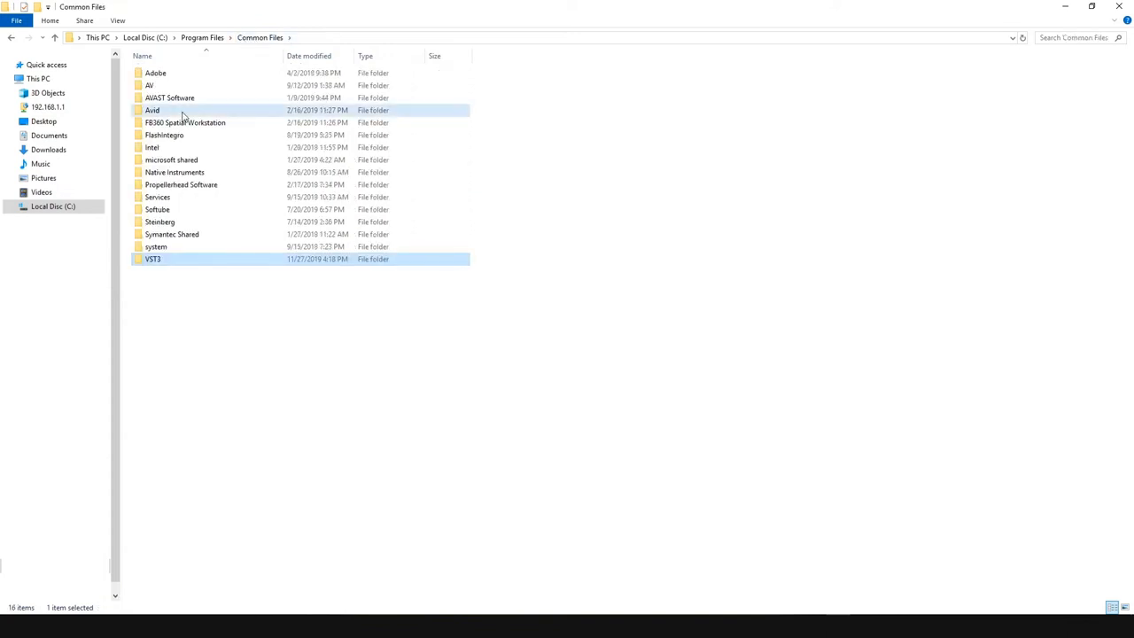
Step: Inspect the Vocal Finalizer .aaxplugin items under Avid\Audio\Plug-Ins\NoiseAsh Audio, then return to Program Files
double_click(152, 110)
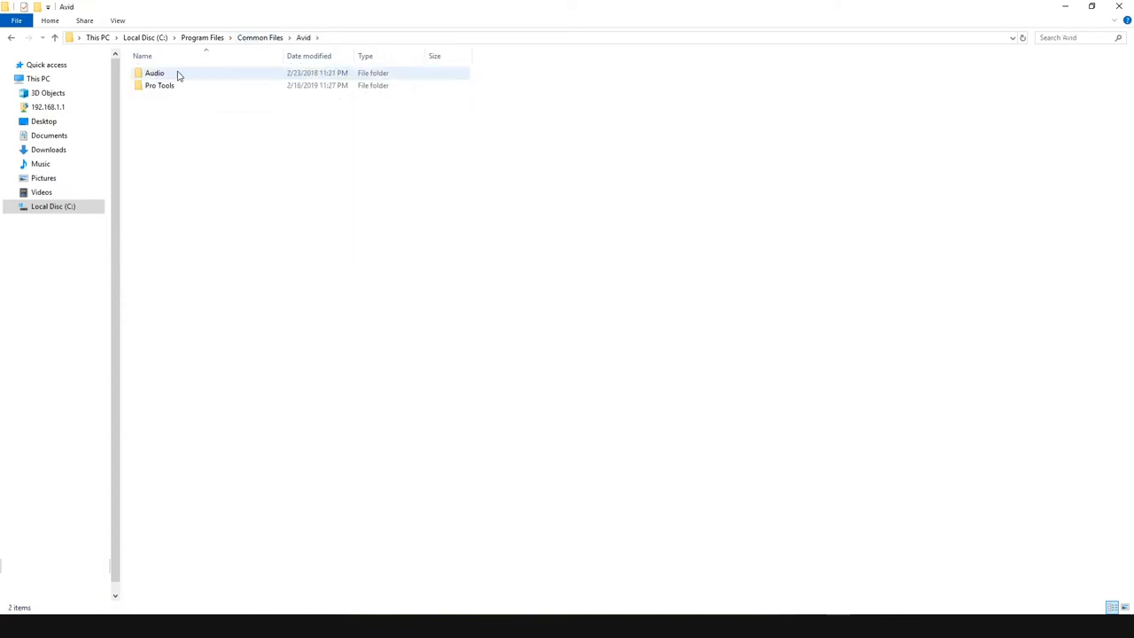
double_click(154, 72)
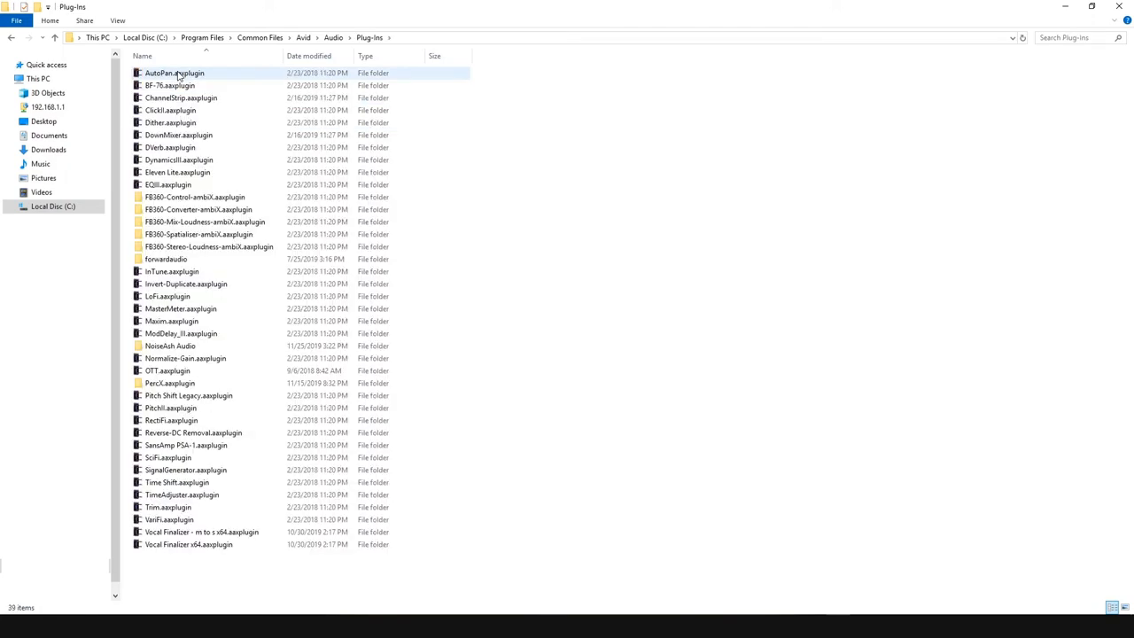
click(188, 544)
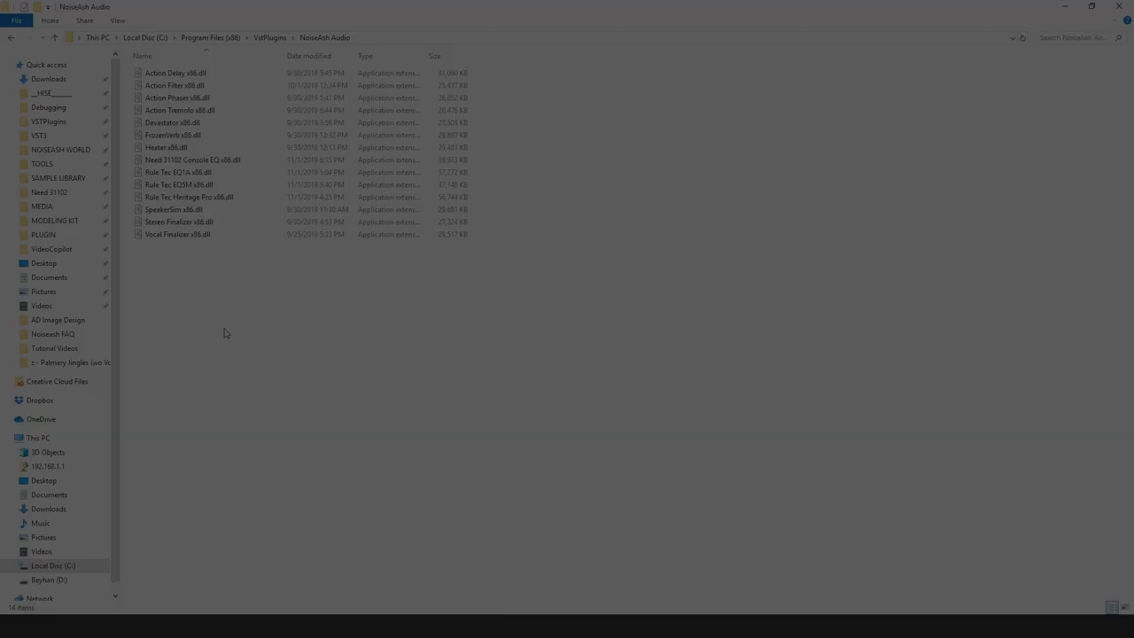
click(177, 234)
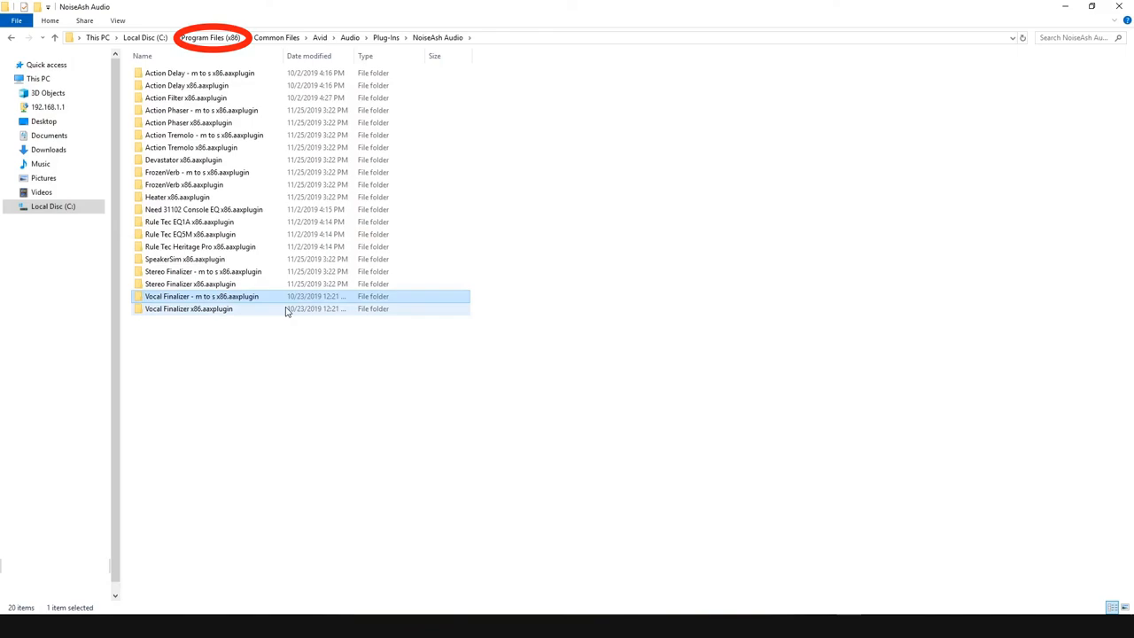
click(202, 37)
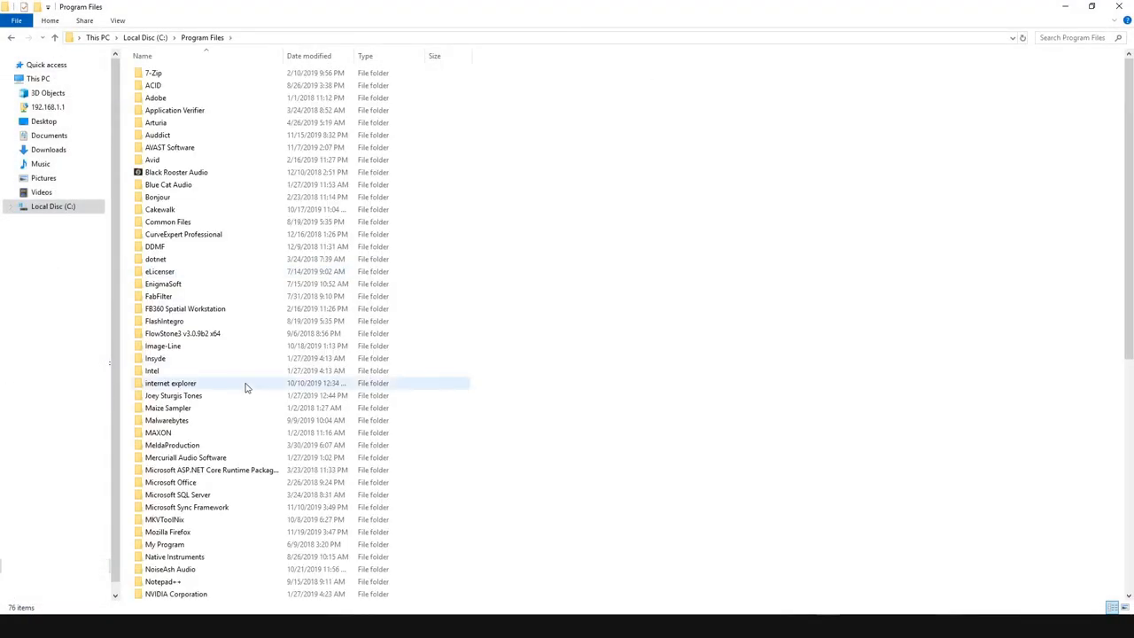
Step: Navigate into NoiseAsh Audio\Palmary Collection toward the Vocal Finalizer folder
scroll(down, 3)
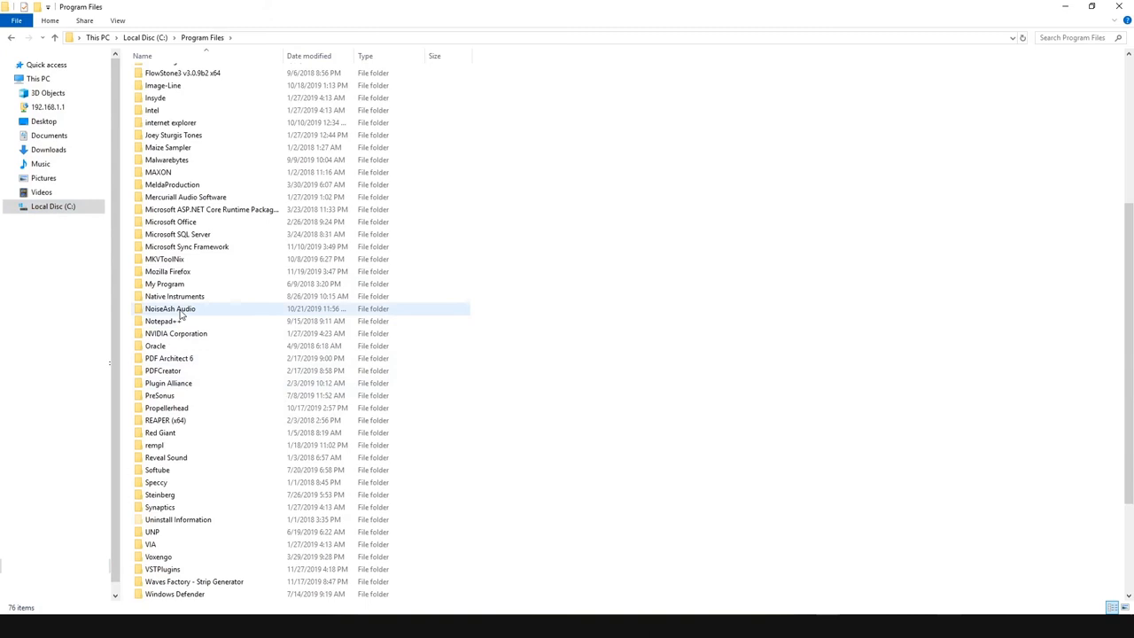
double_click(171, 308)
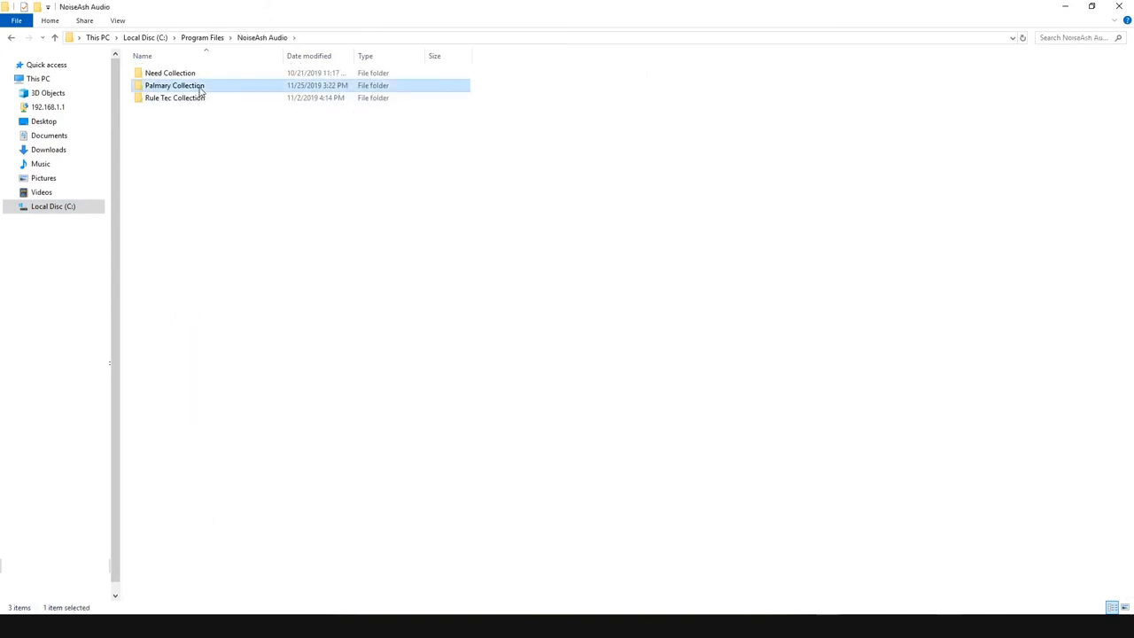
double_click(174, 85)
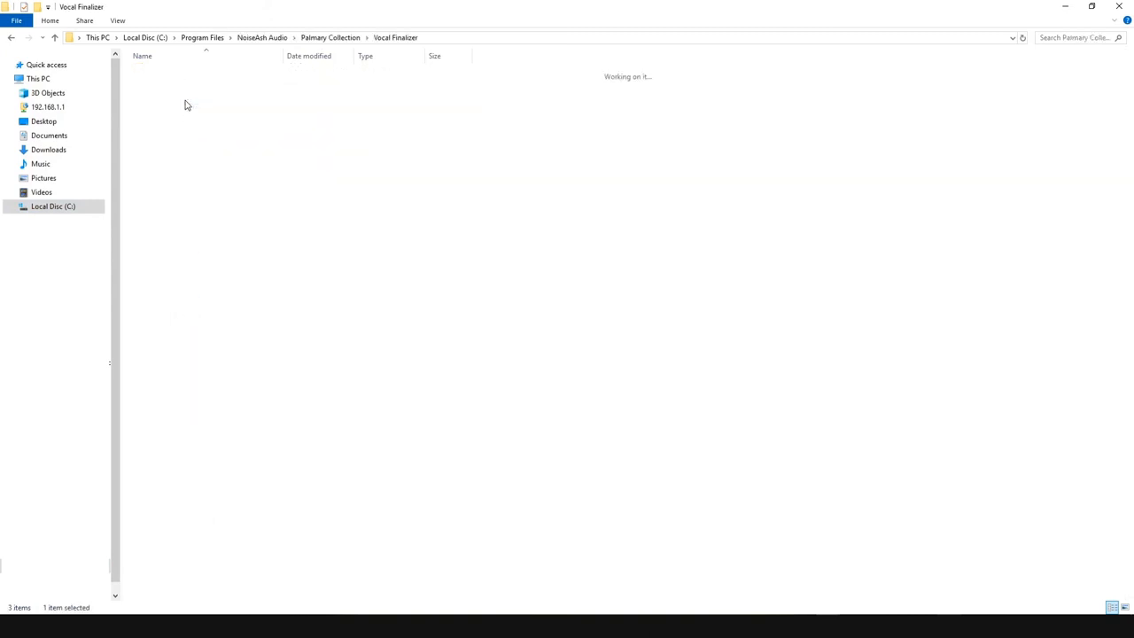